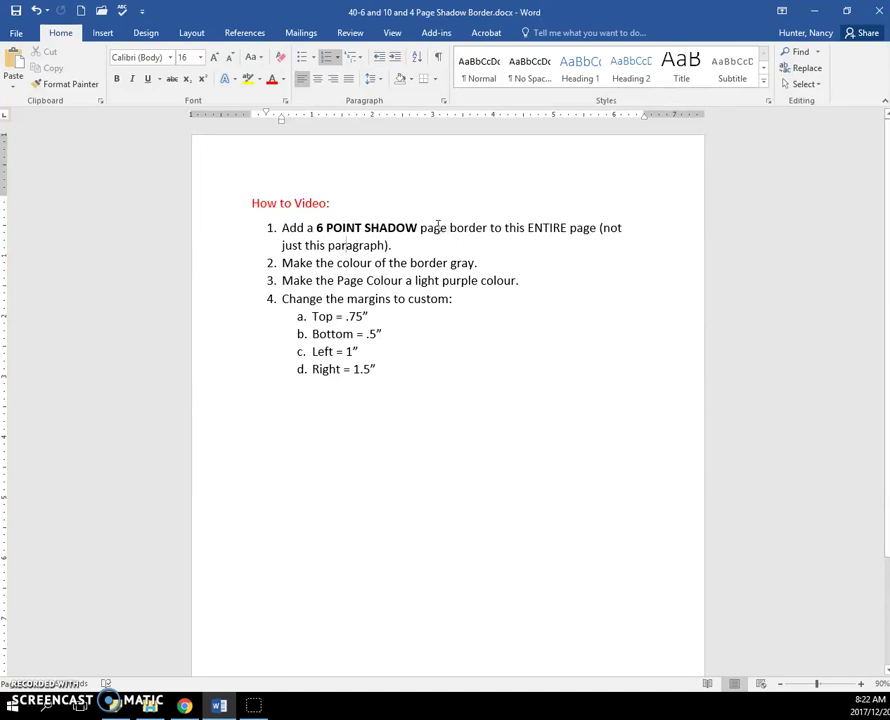
pyautogui.moveTo(436, 84)
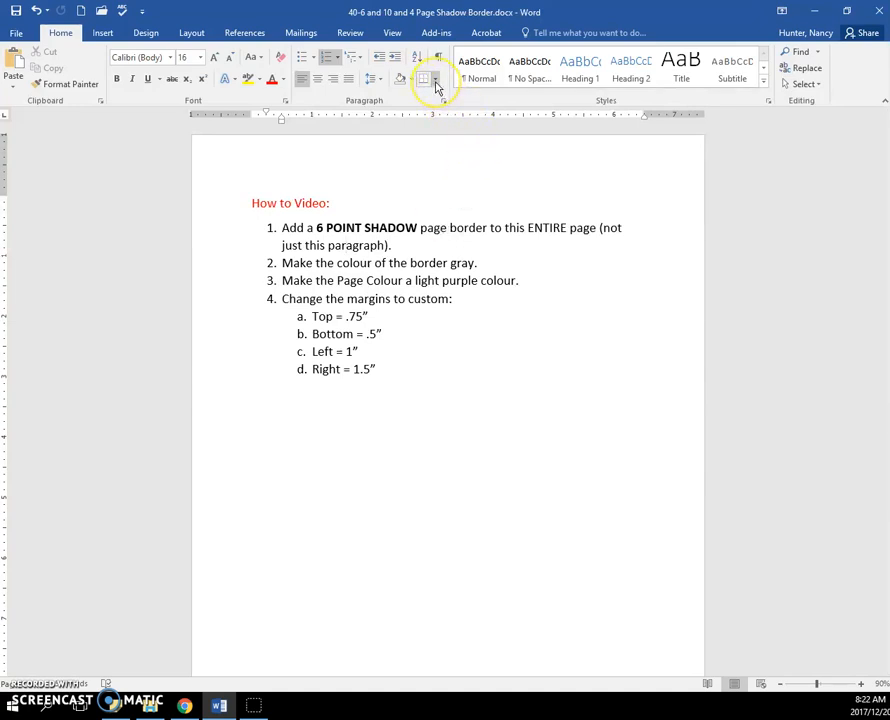
# Show the Borders dropdown list from the Paragraph group.
pyautogui.click(436, 80)
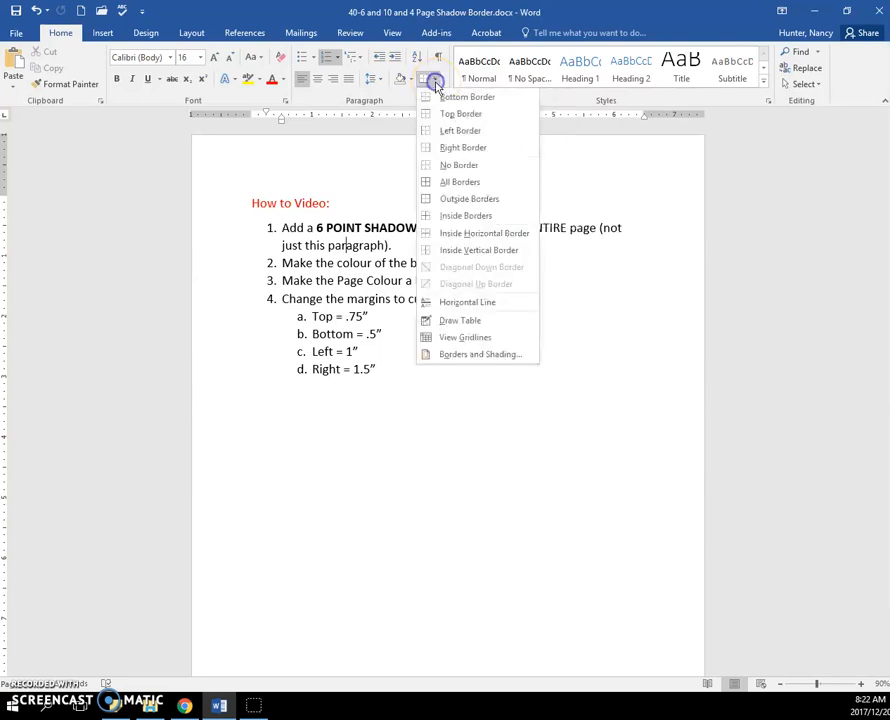
pyautogui.moveTo(480, 356)
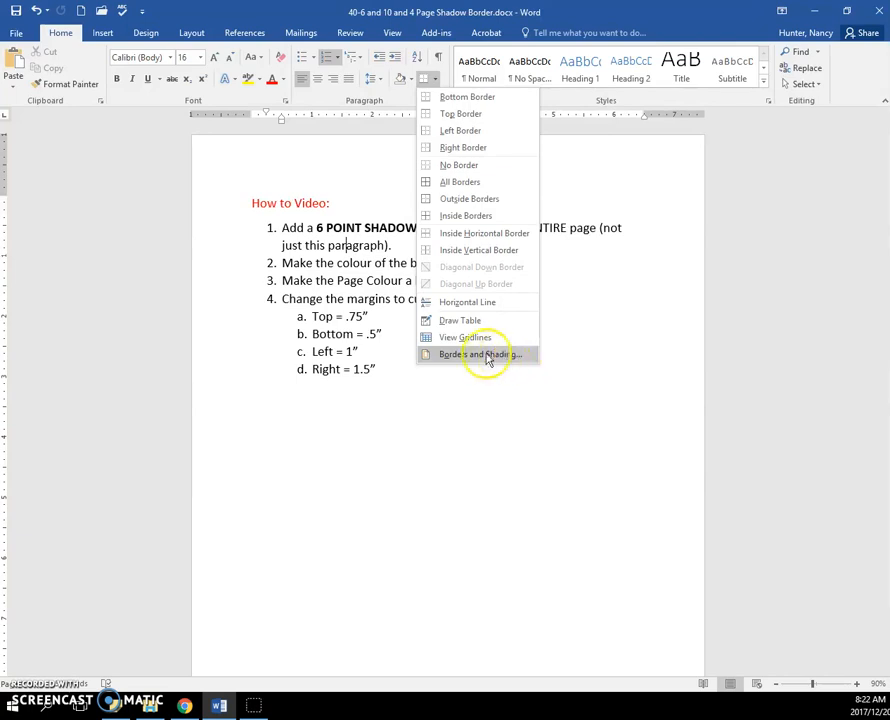
# Bring up Borders and Shading and switch to the Page Border settings.
pyautogui.click(480, 354)
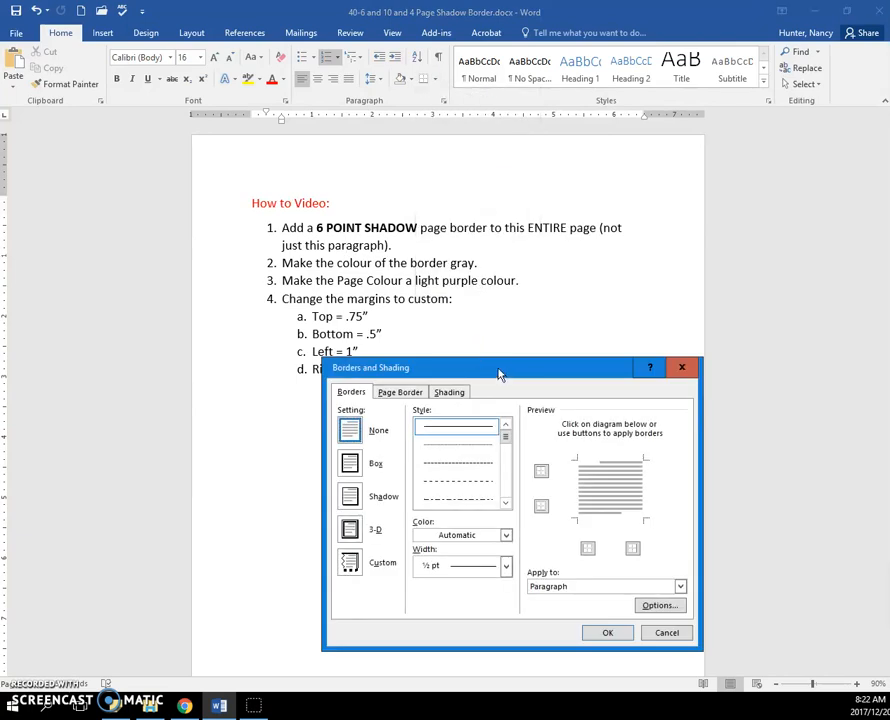
pyautogui.moveTo(500, 368); pyautogui.dragTo(528, 300)
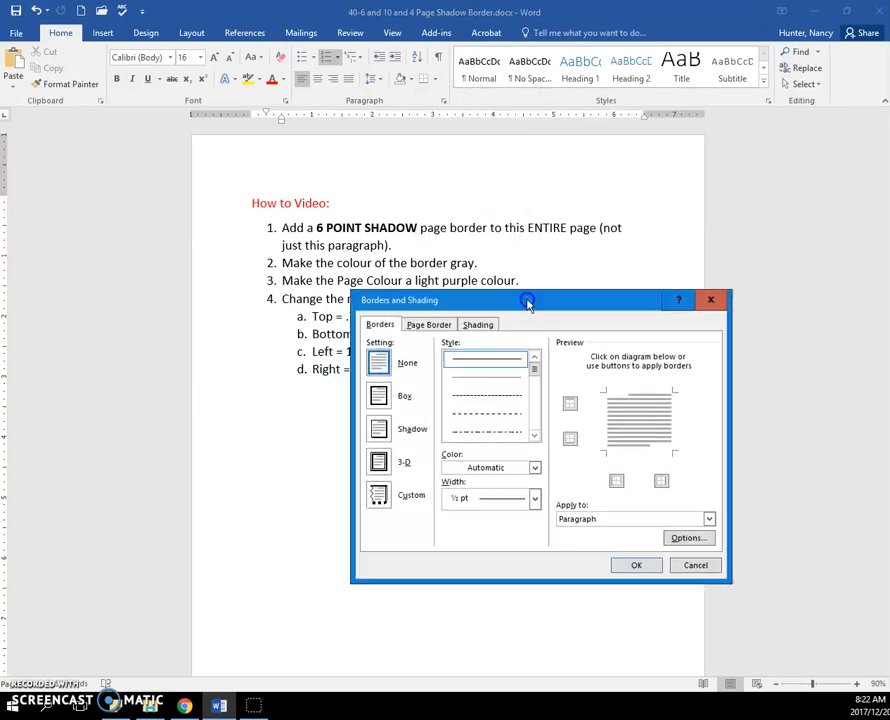
pyautogui.moveTo(528, 300); pyautogui.dragTo(520, 272)
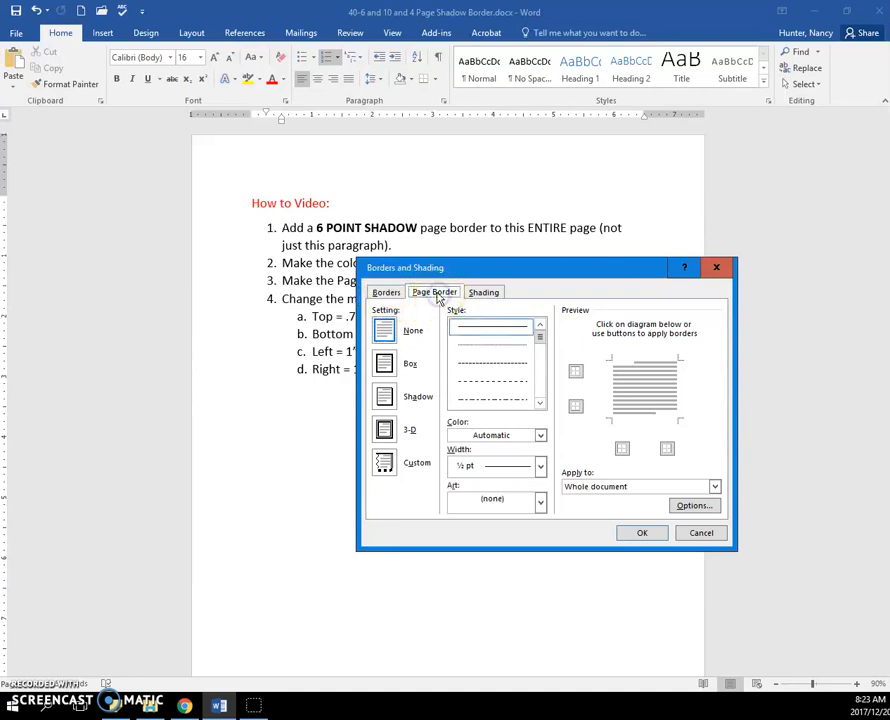
pyautogui.click(384, 396)
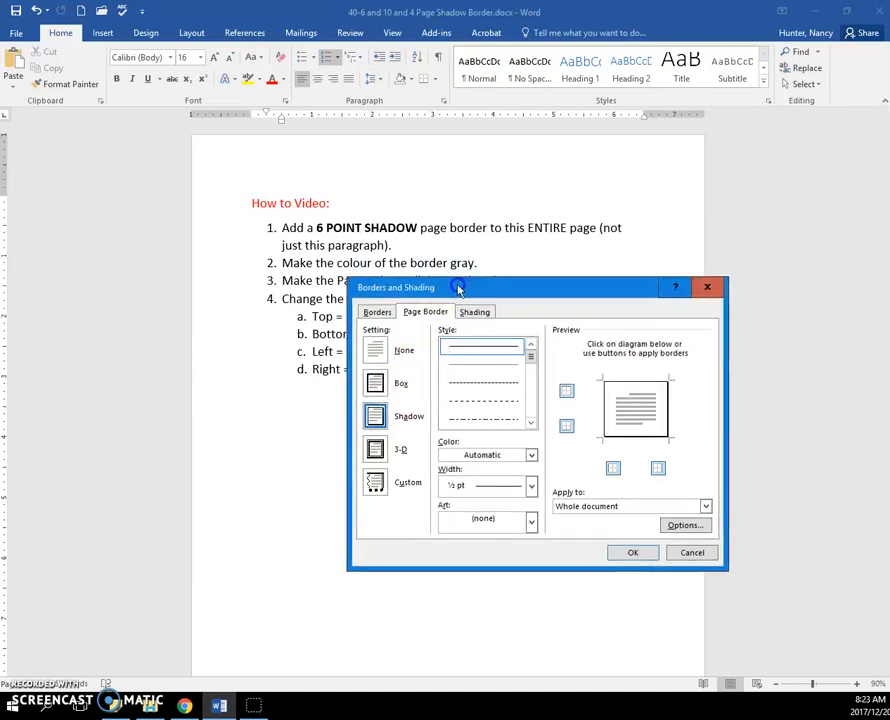
pyautogui.moveTo(450, 288); pyautogui.dragTo(404, 302)
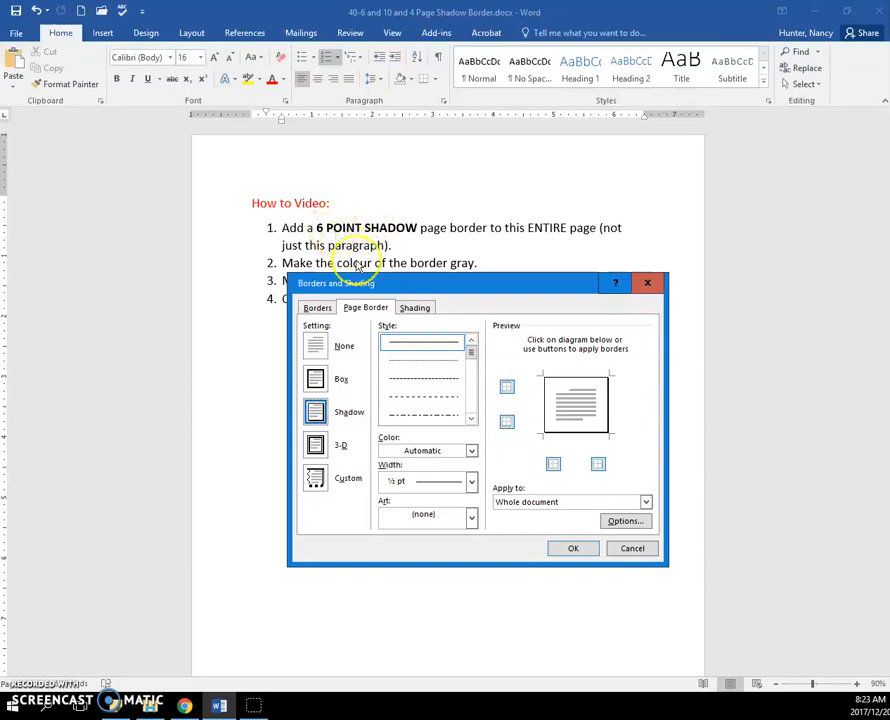
# Apply a Shadow page border in gray at 6 pt width to the whole page.
pyautogui.click(472, 480)
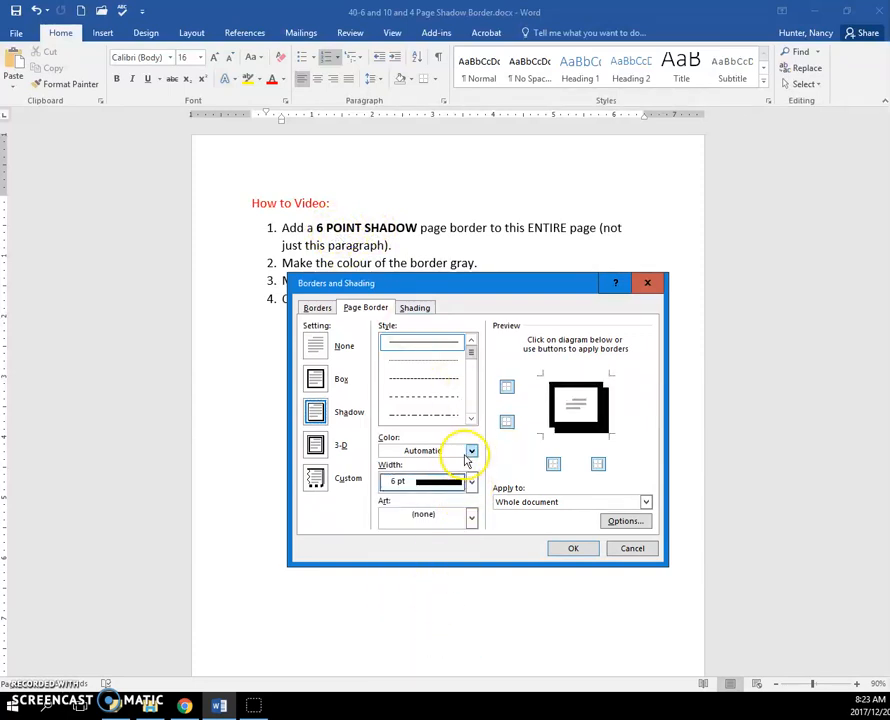
pyautogui.click(472, 450)
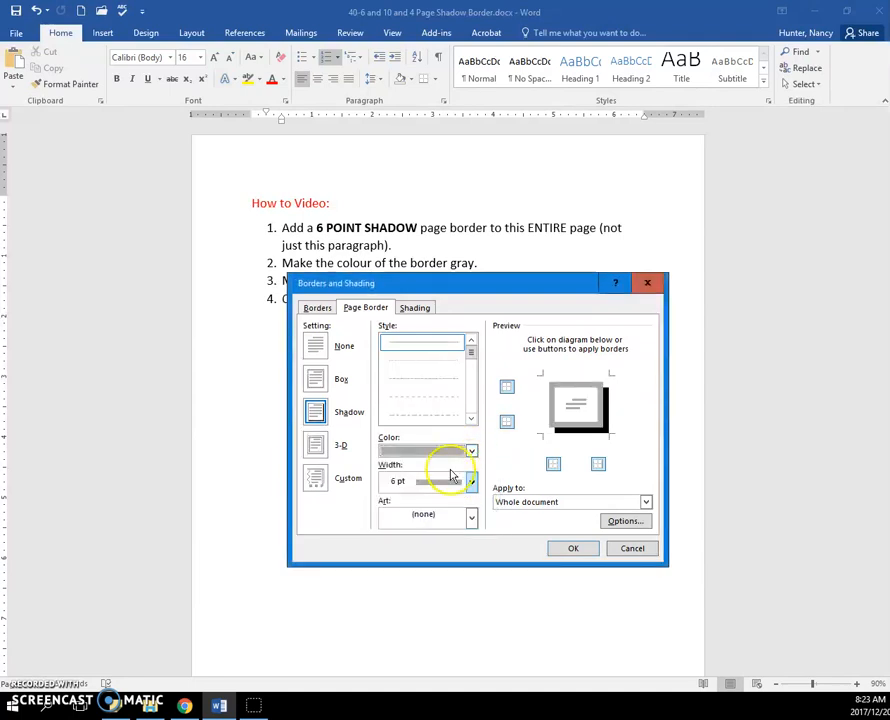
pyautogui.moveTo(536, 530)
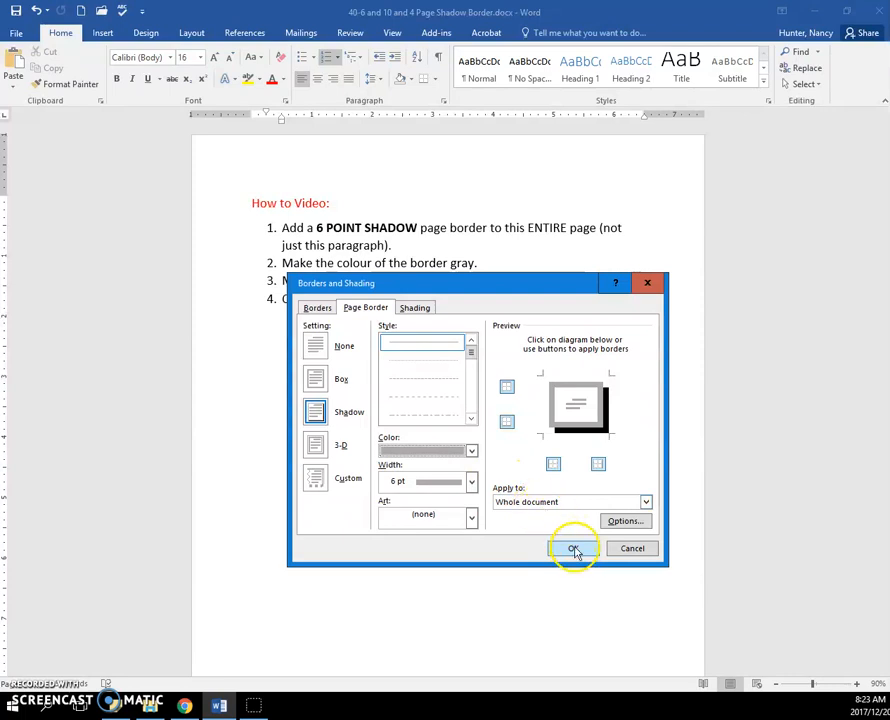
pyautogui.click(572, 548)
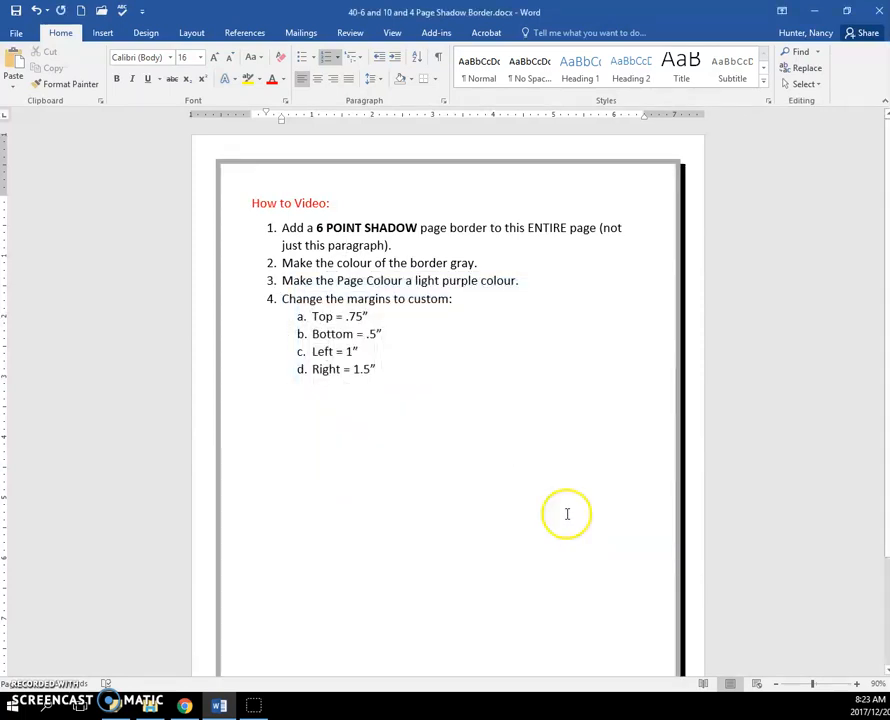
pyautogui.moveTo(686, 252)
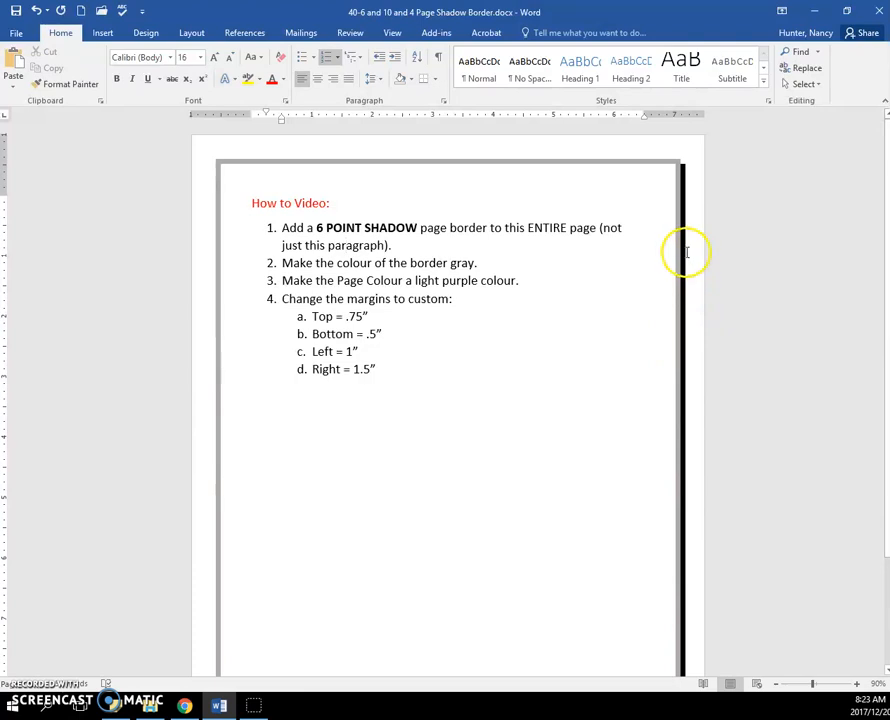
pyautogui.moveTo(628, 338)
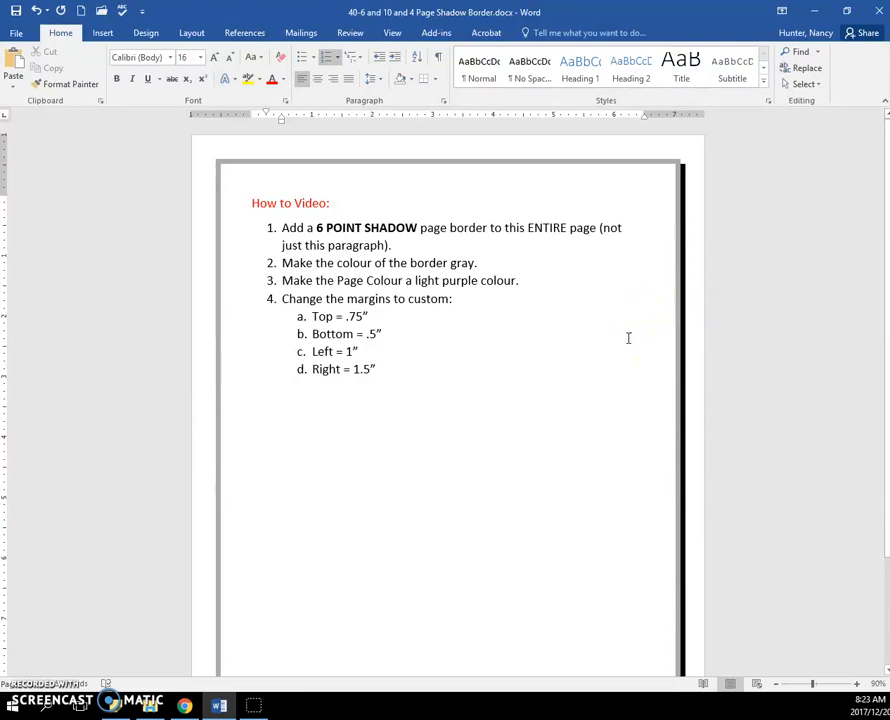
pyautogui.scroll(-3)
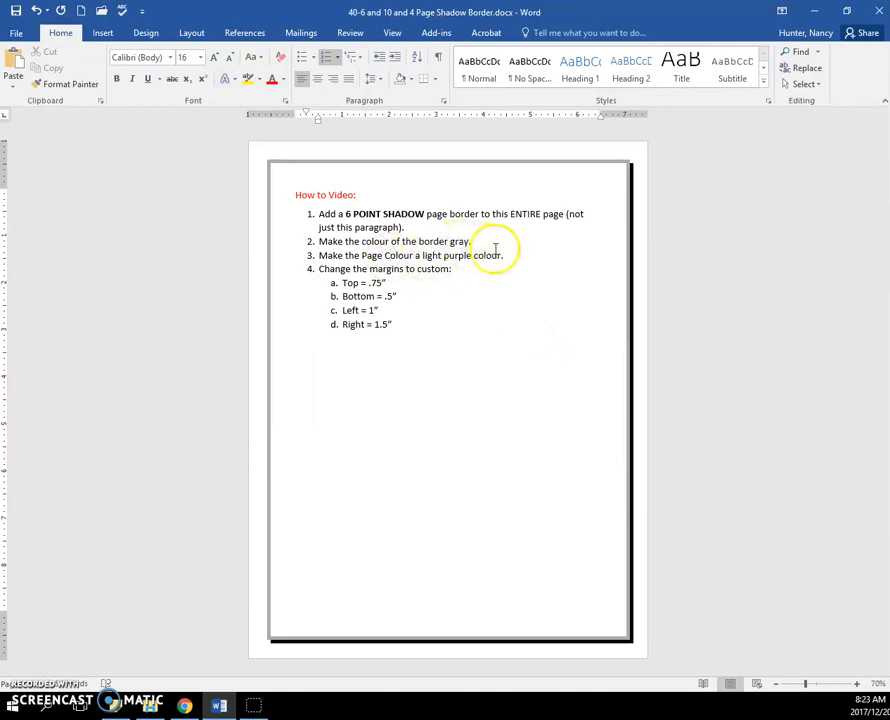
# Set the page colour to light purple via More Colors on the Design tab.
pyautogui.click(146, 32)
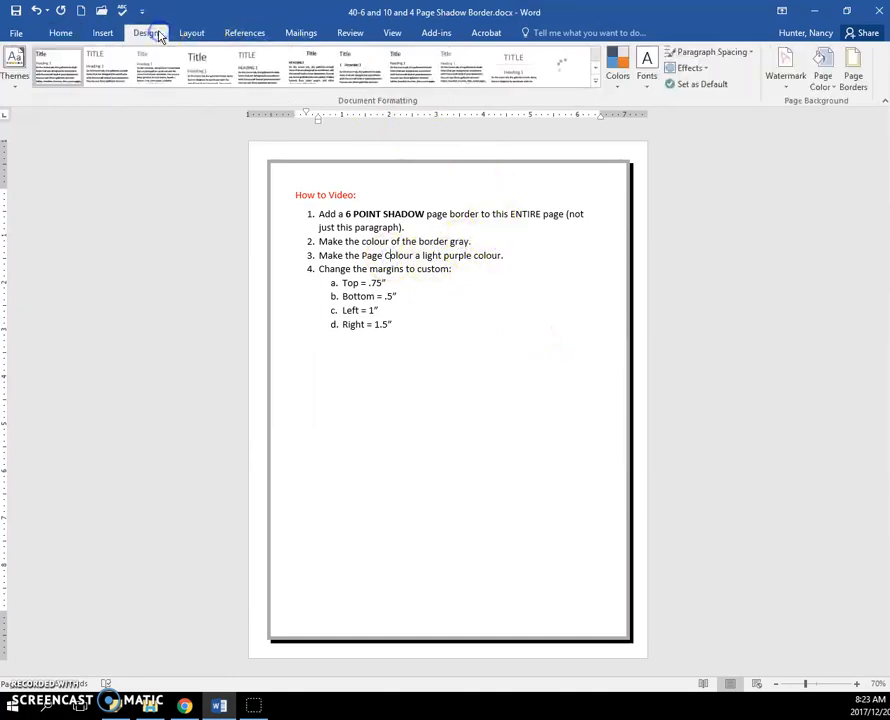
pyautogui.moveTo(822, 70)
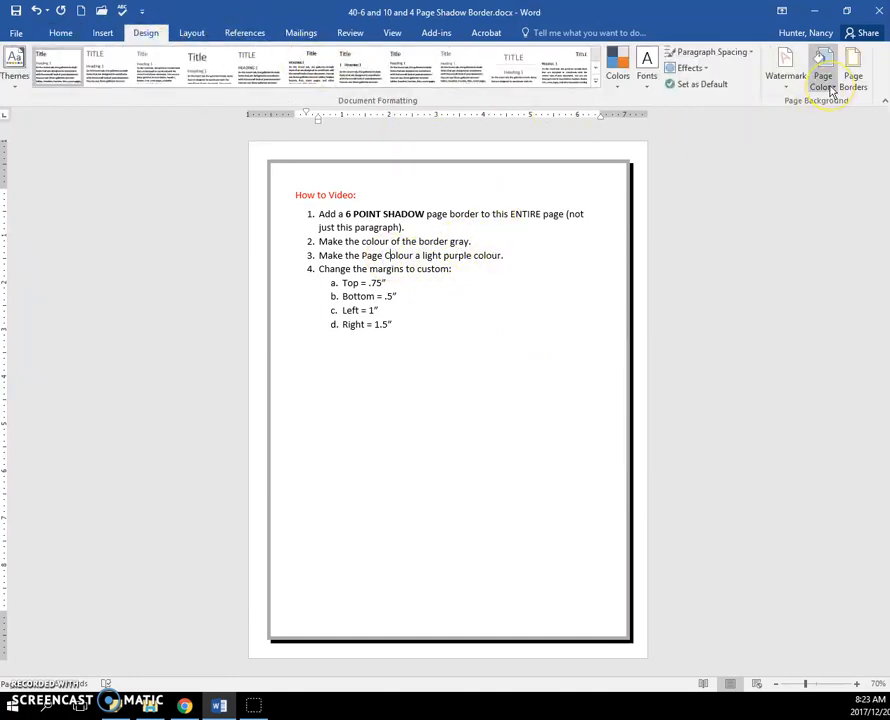
pyautogui.click(822, 76)
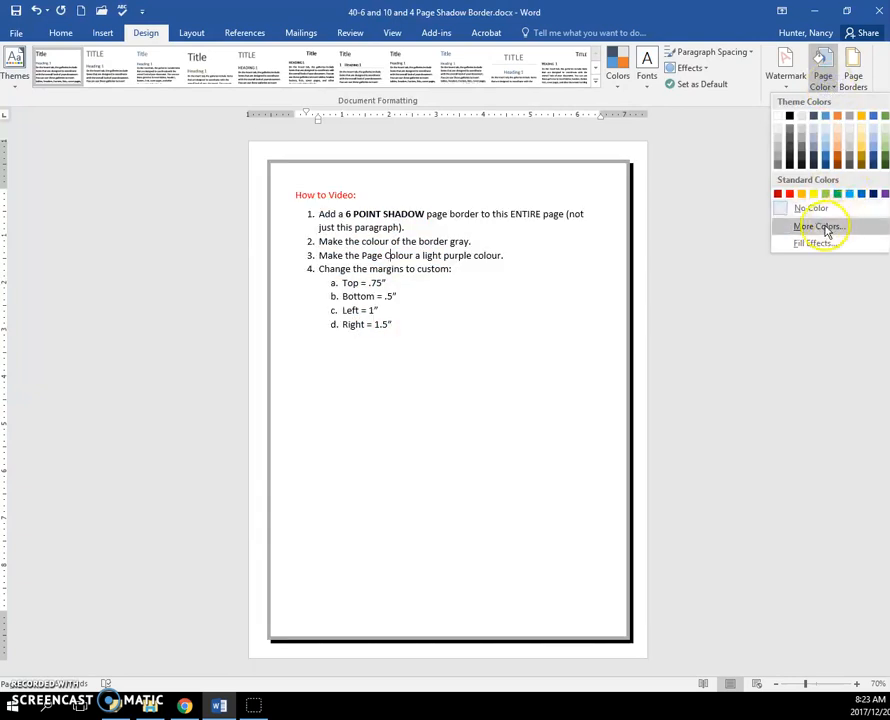
pyautogui.click(816, 226)
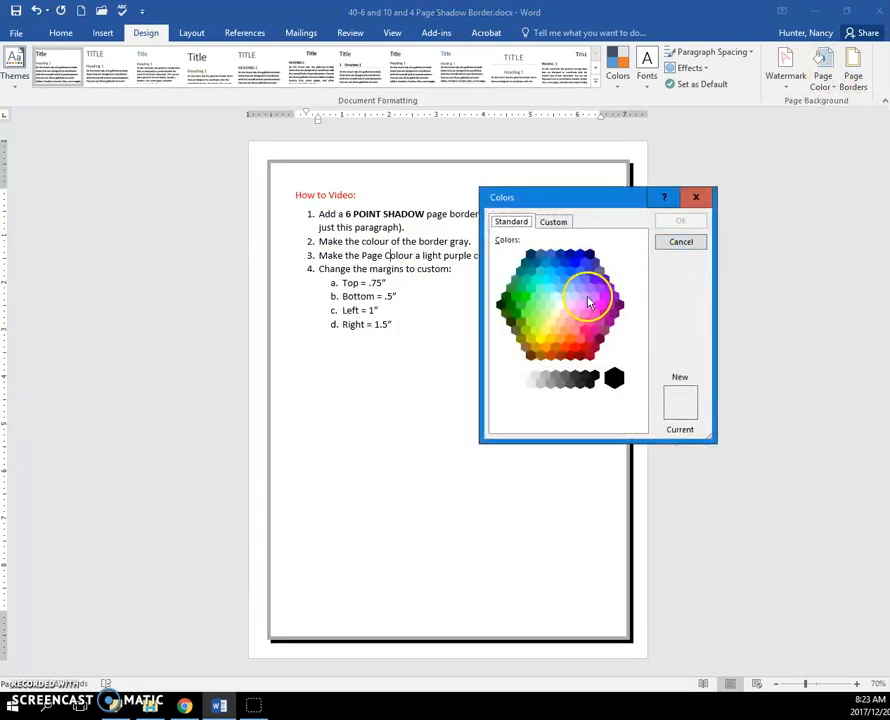
pyautogui.click(680, 220)
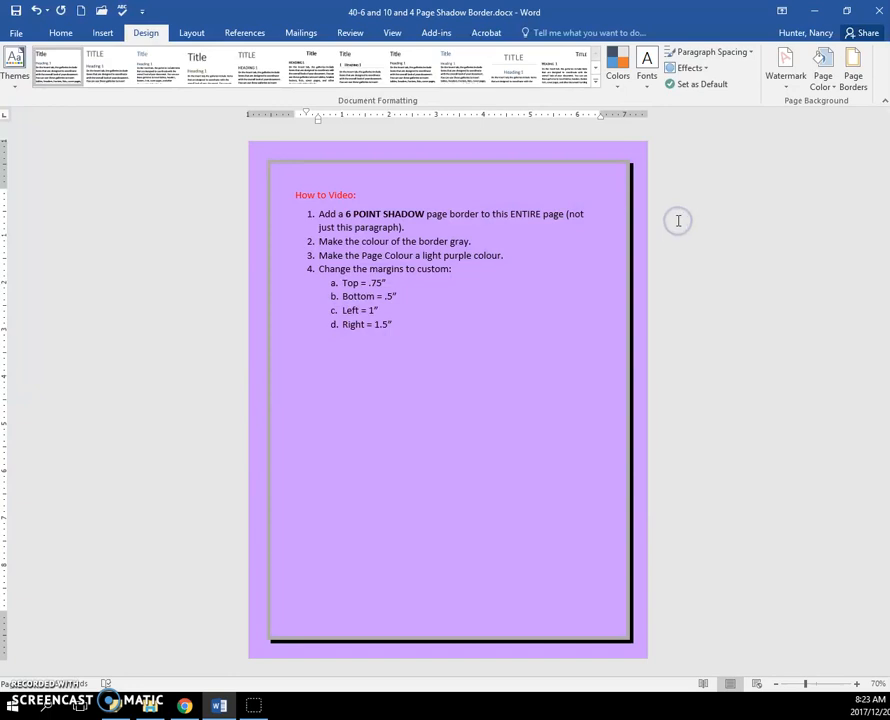
pyautogui.moveTo(730, 238)
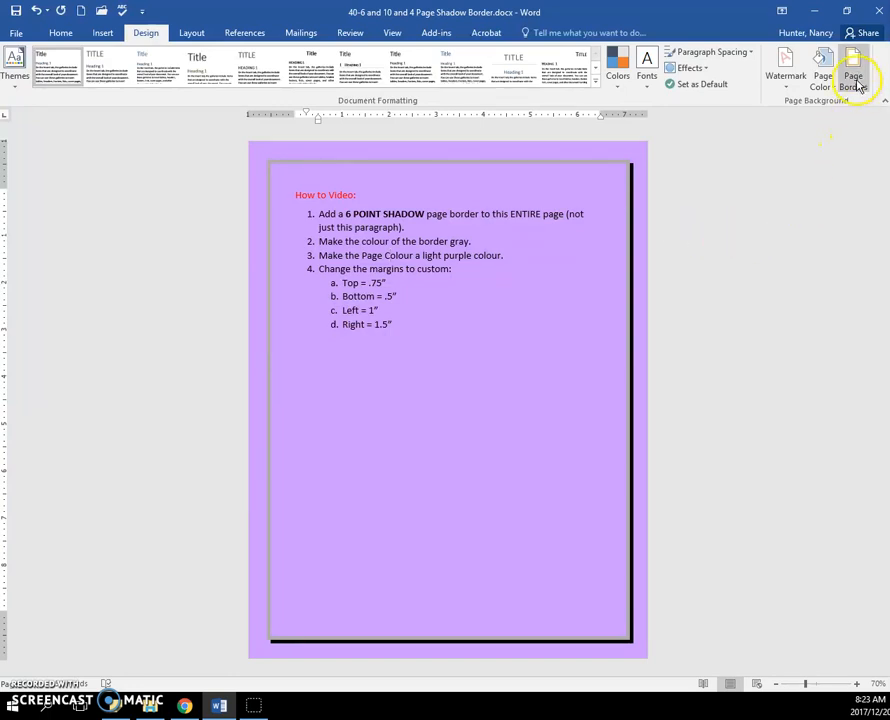
pyautogui.moveTo(852, 76)
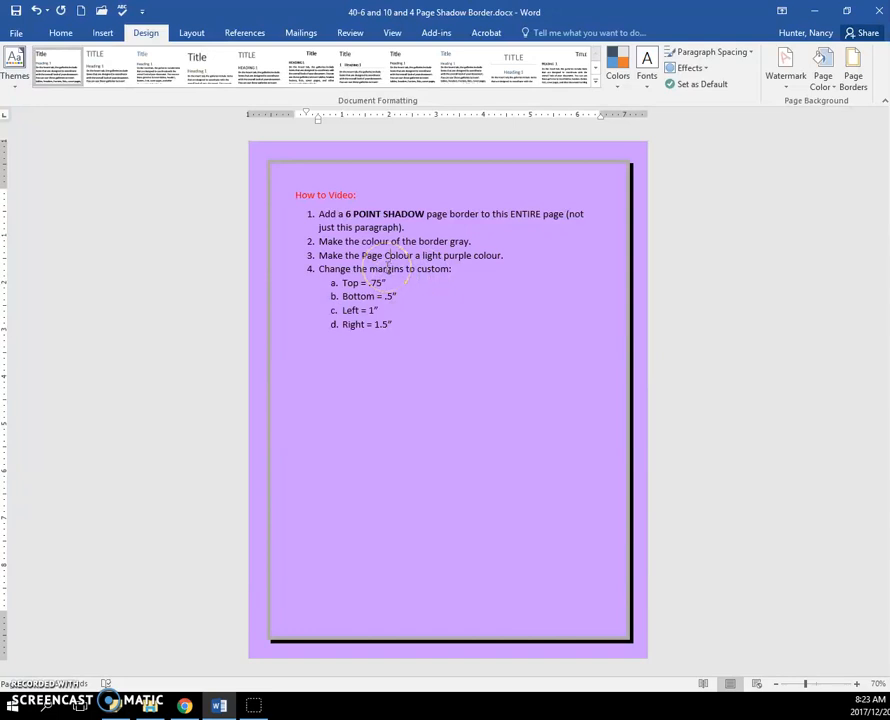
# Bring up Custom Margins from the Layout tab's Margins presets.
pyautogui.click(192, 32)
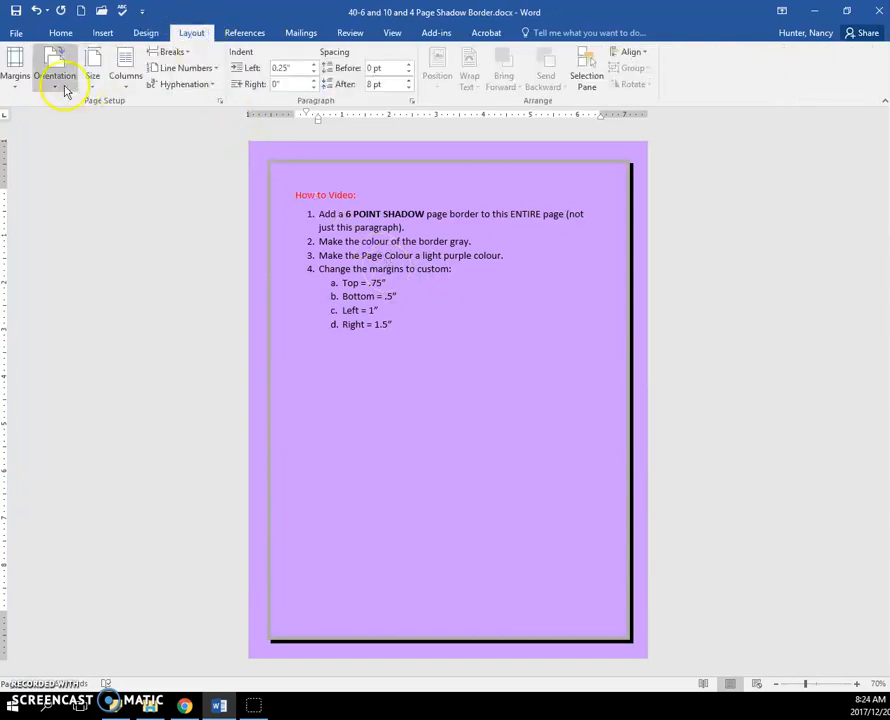
pyautogui.click(16, 70)
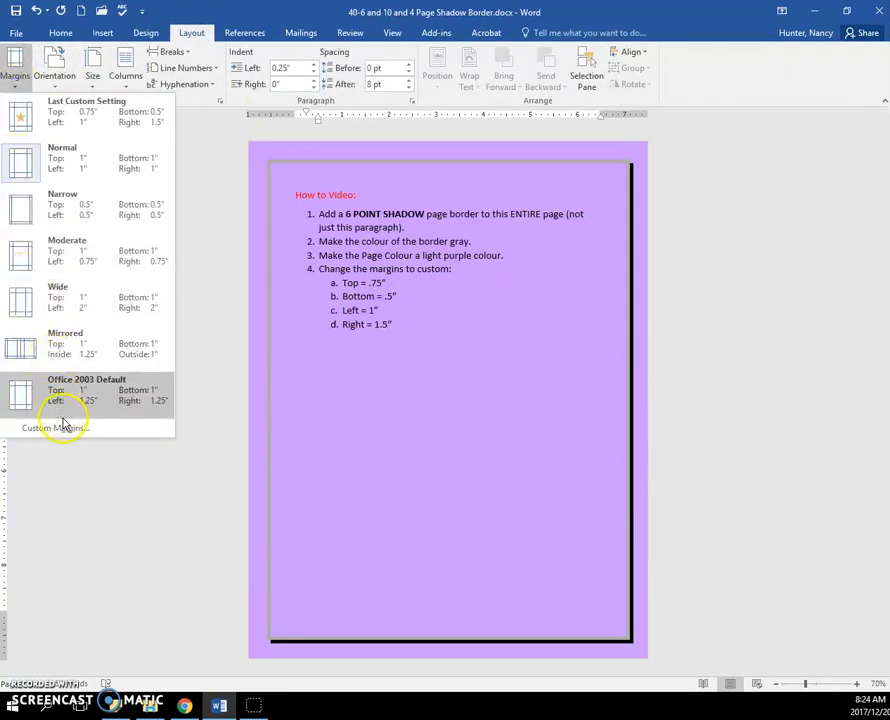
pyautogui.click(52, 428)
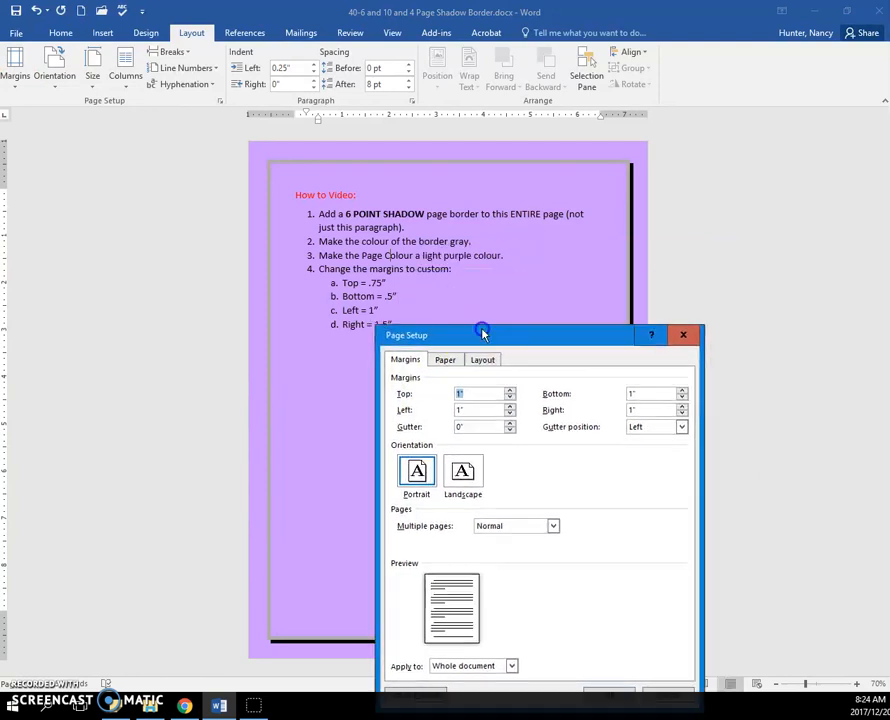